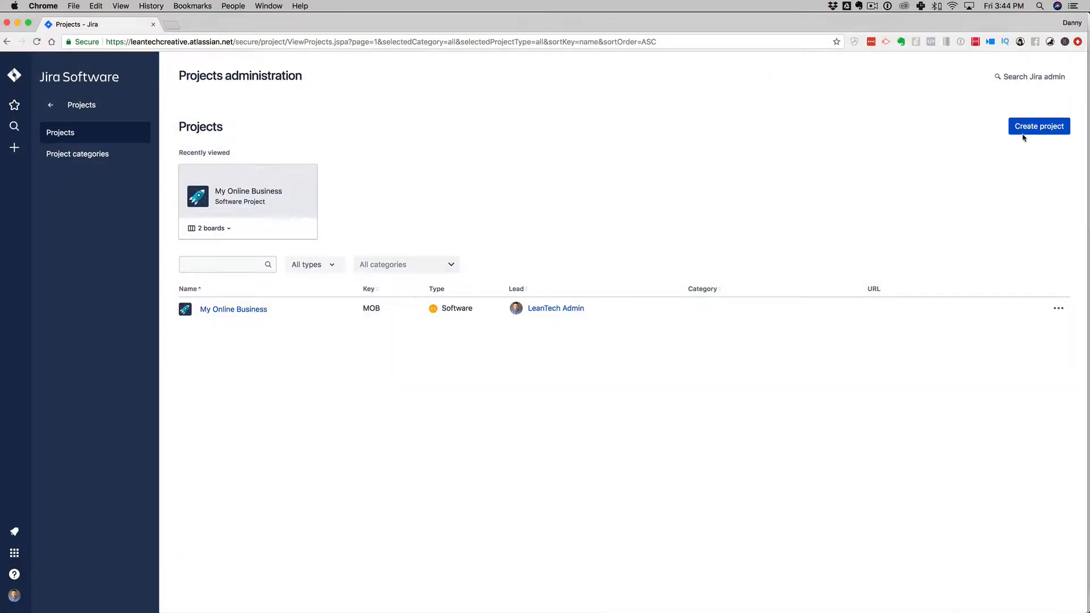
# - Create a Scrum project named 'WordPress Website Design Agency' from the Create project form
pyautogui.click(1040, 126)
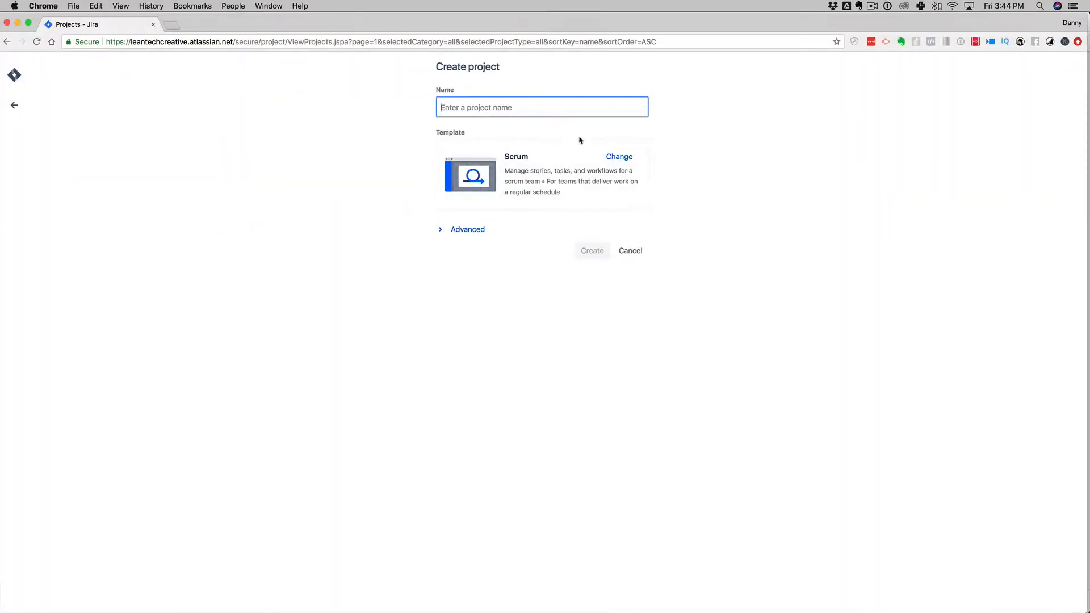
pyautogui.write('WordPress Website Design')
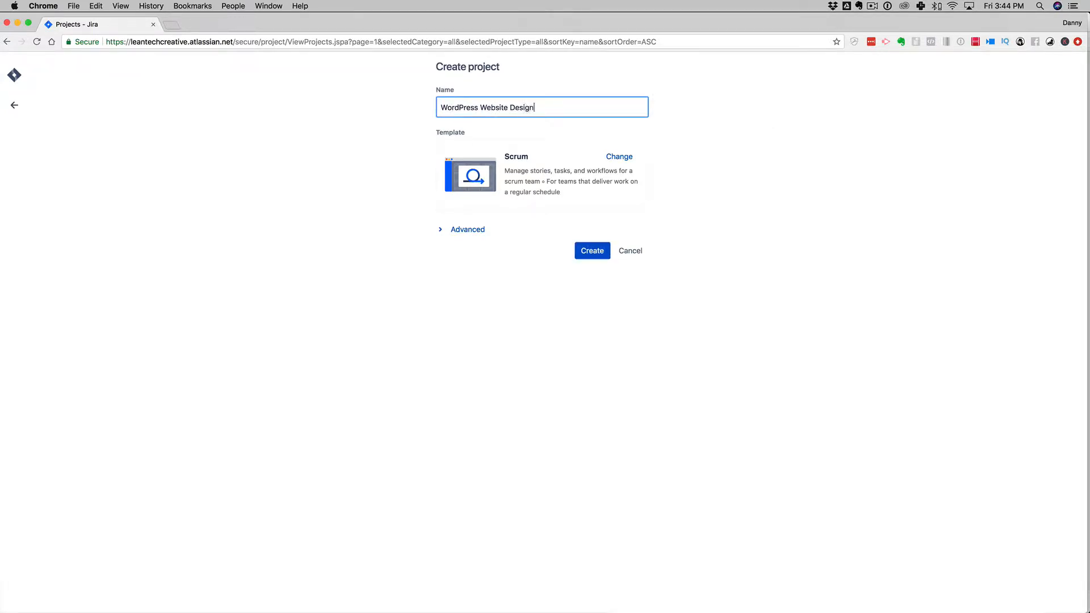
pyautogui.write('Agency')
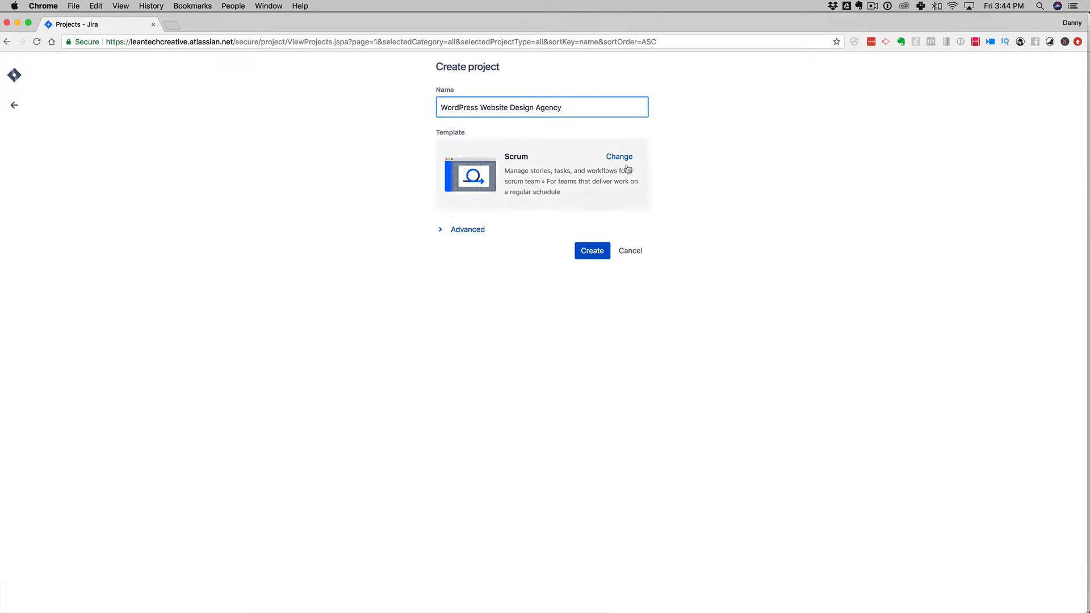
pyautogui.click(592, 250)
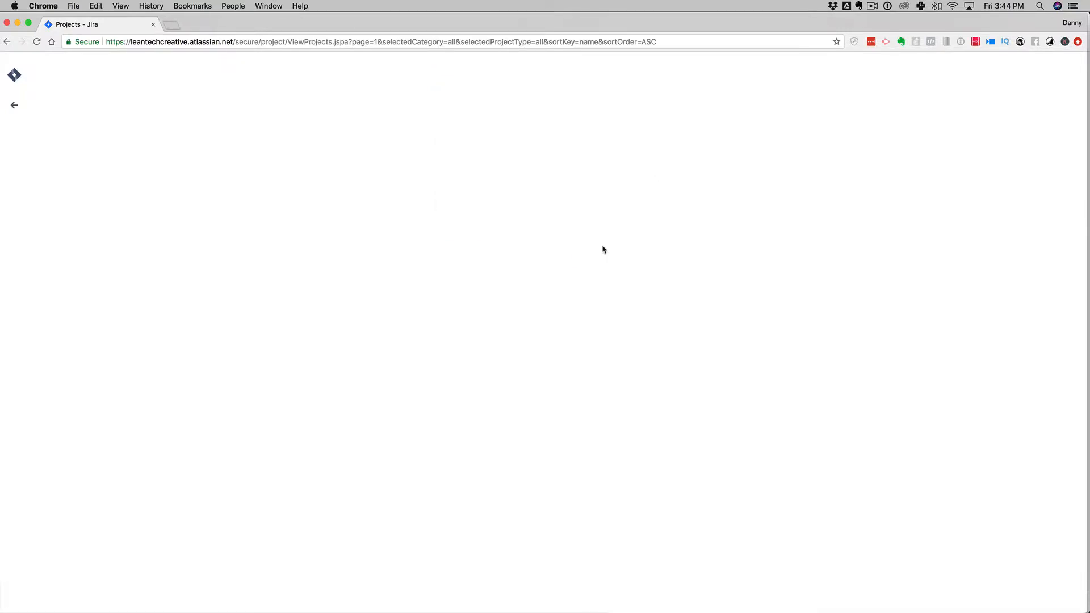